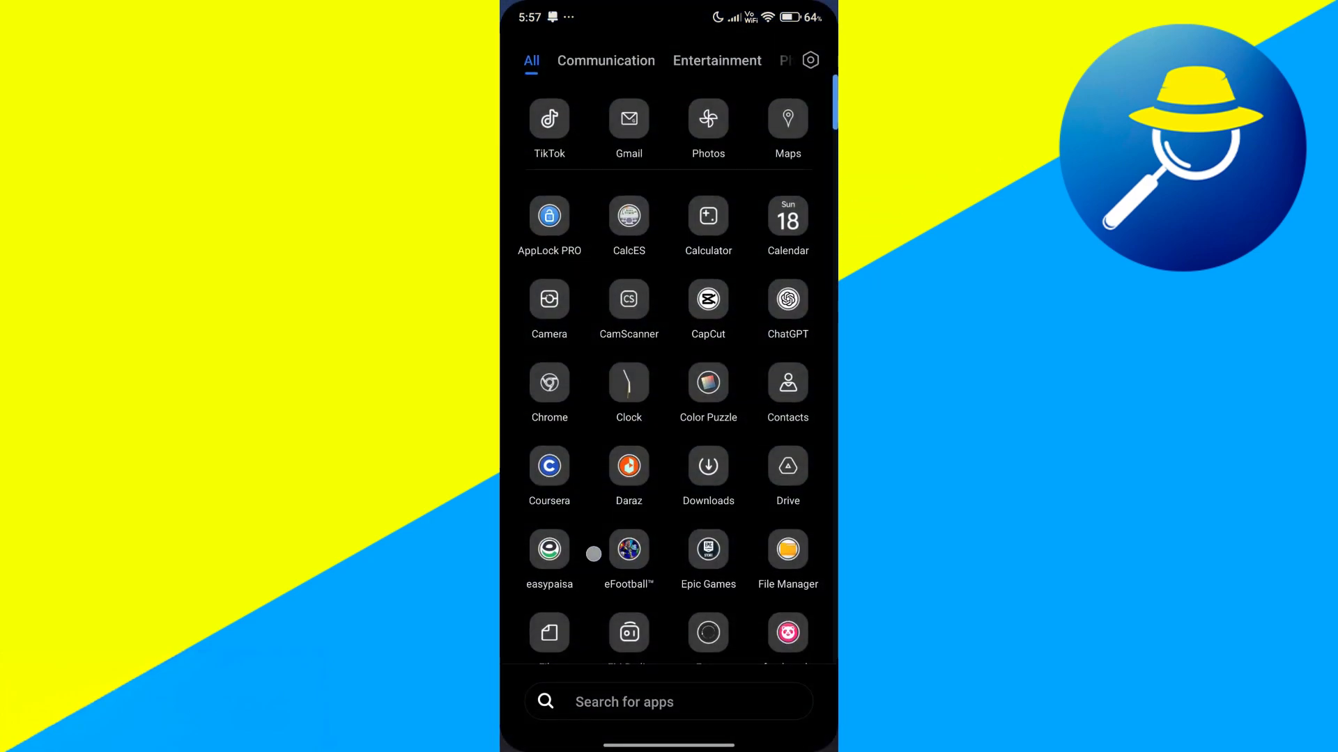
Step: Scroll the app drawer and launch Snapchat to its profile page
{"action": "scroll", "scroll_direction": "down", "scroll_amount": 3}
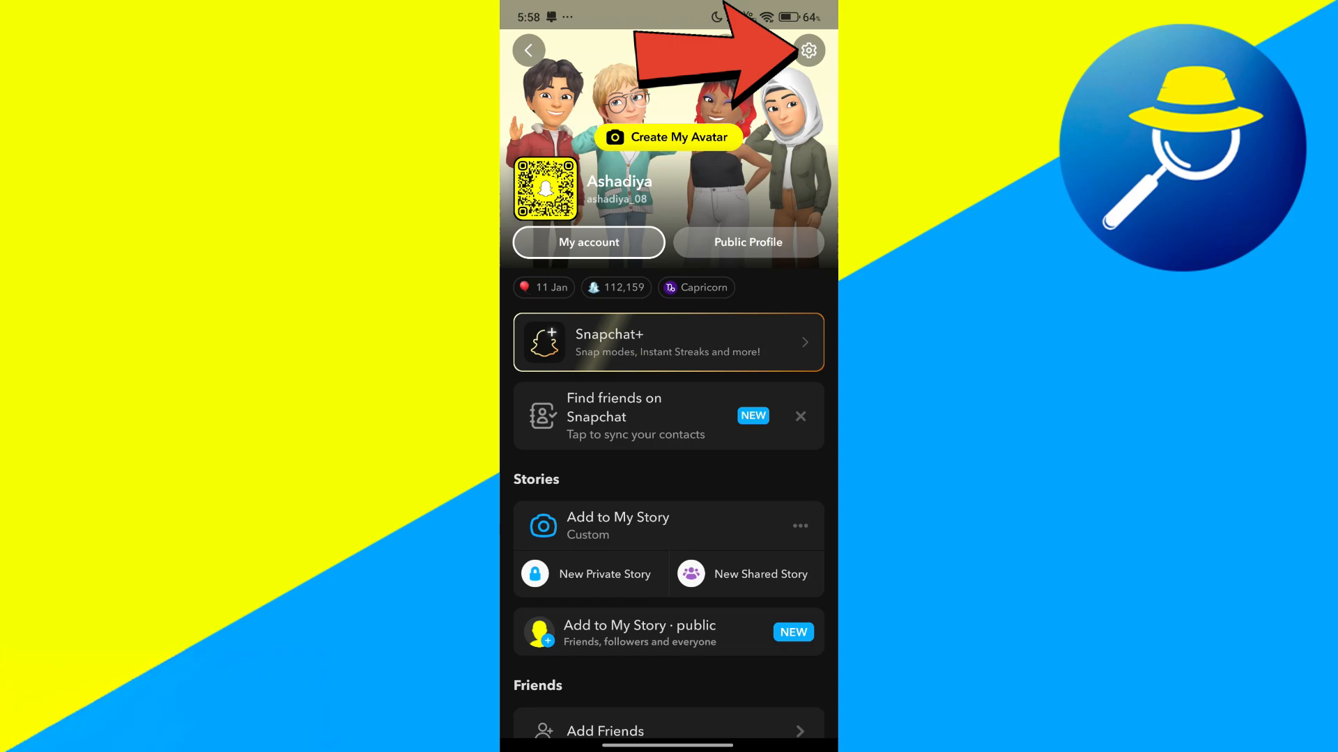
Step: From the profile's Settings, run Clear Cache under Account Actions and confirm with Continue
{"action": "left_click", "coordinate": [807, 50]}
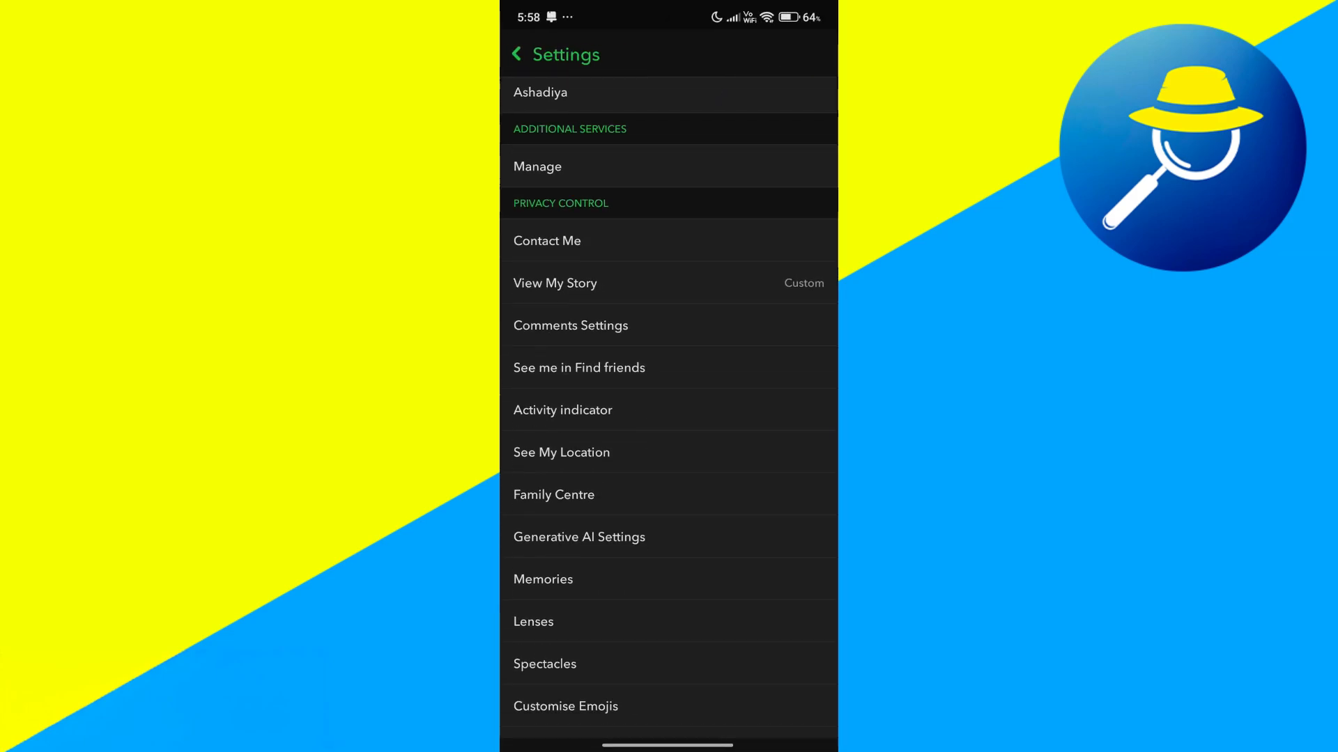
{"action": "scroll", "scroll_direction": "down", "scroll_amount": 3}
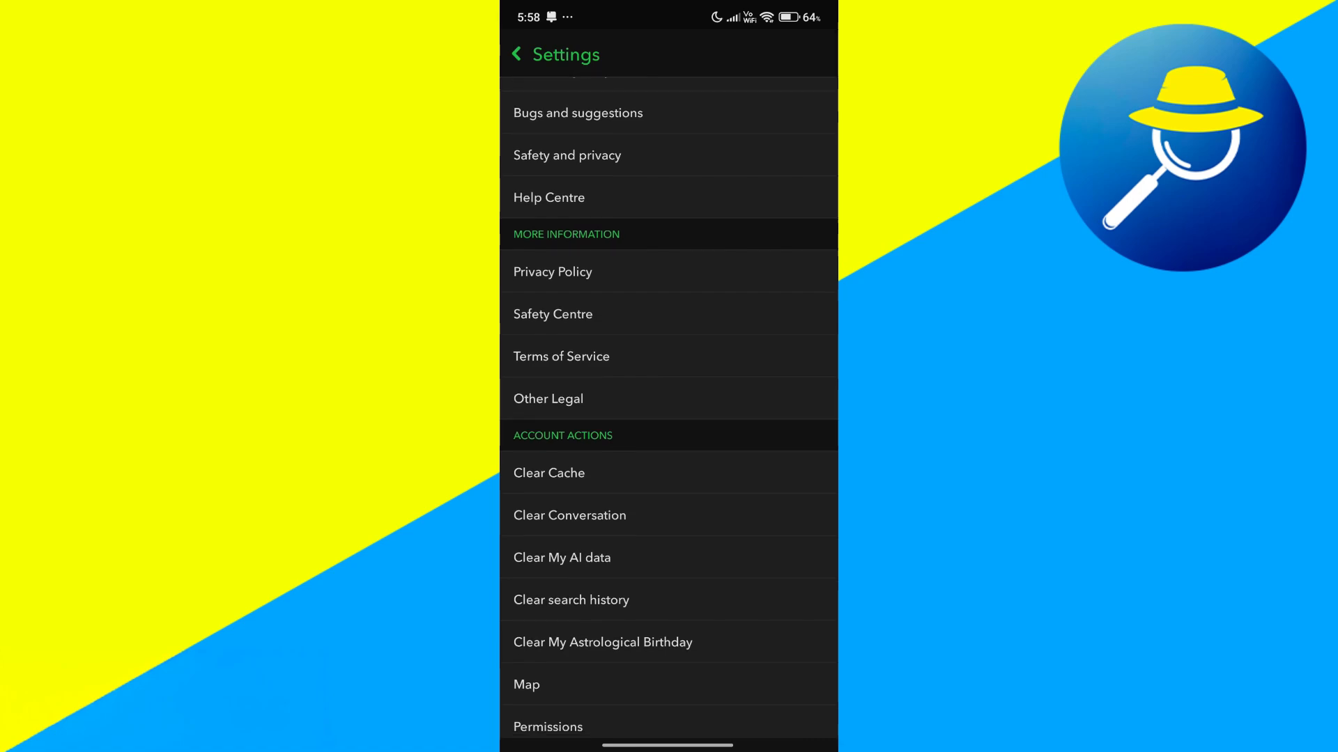
{"action": "left_click", "coordinate": [549, 472]}
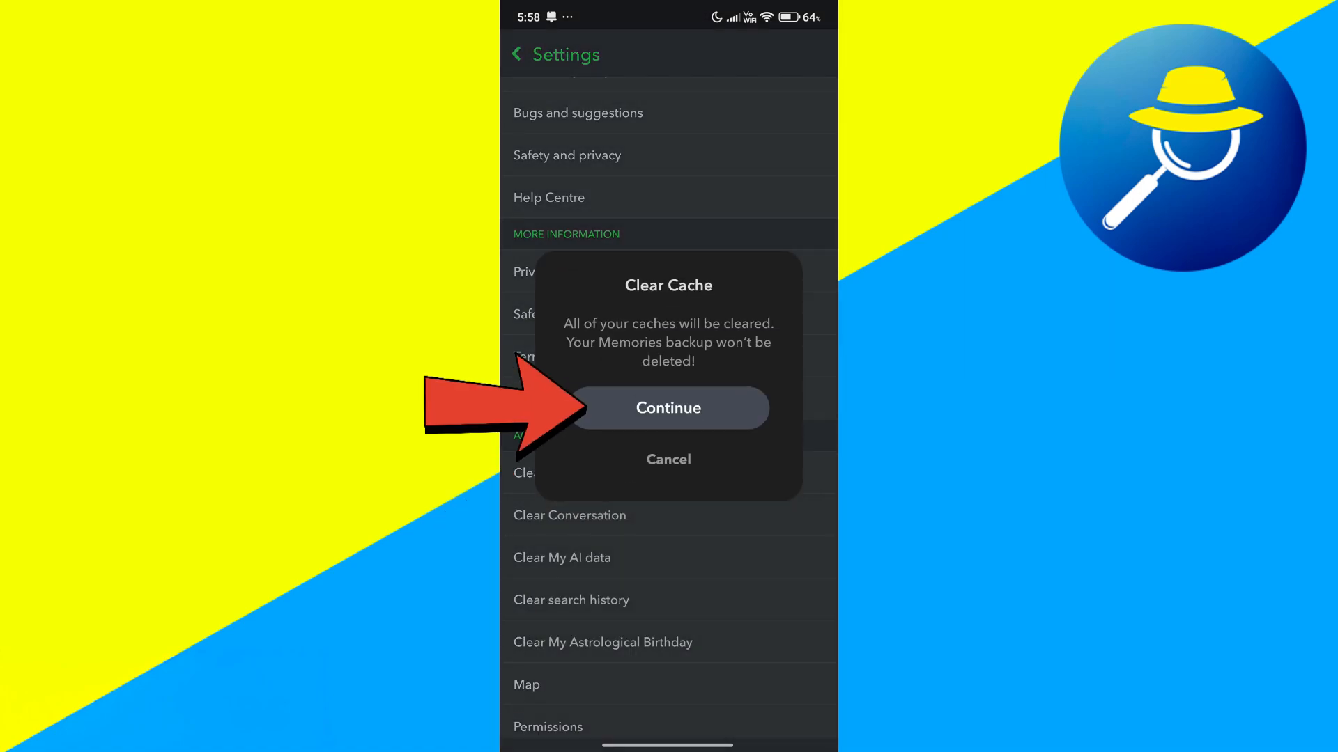
{"action": "left_click", "coordinate": [668, 409]}
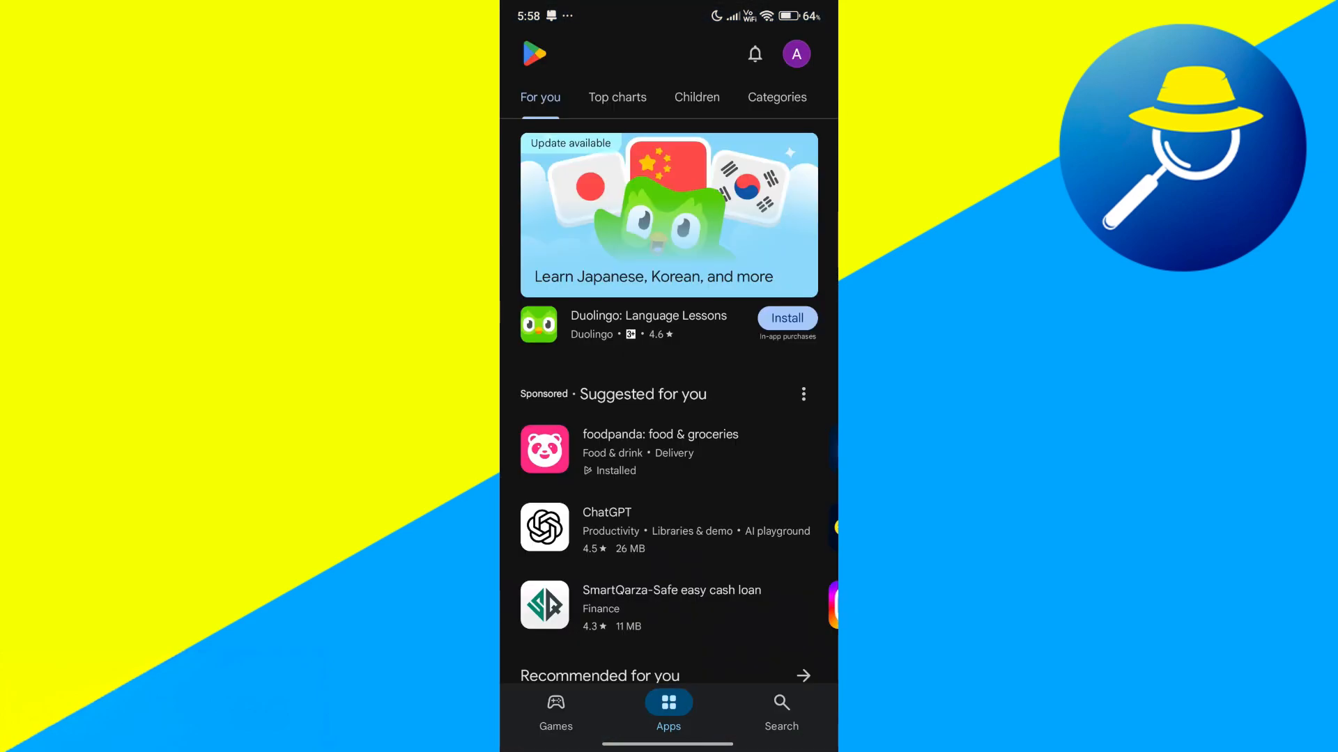
Step: Search the Play Store for snapchat, check its listing shows installed, and launch it again
{"action": "left_click", "coordinate": [781, 712]}
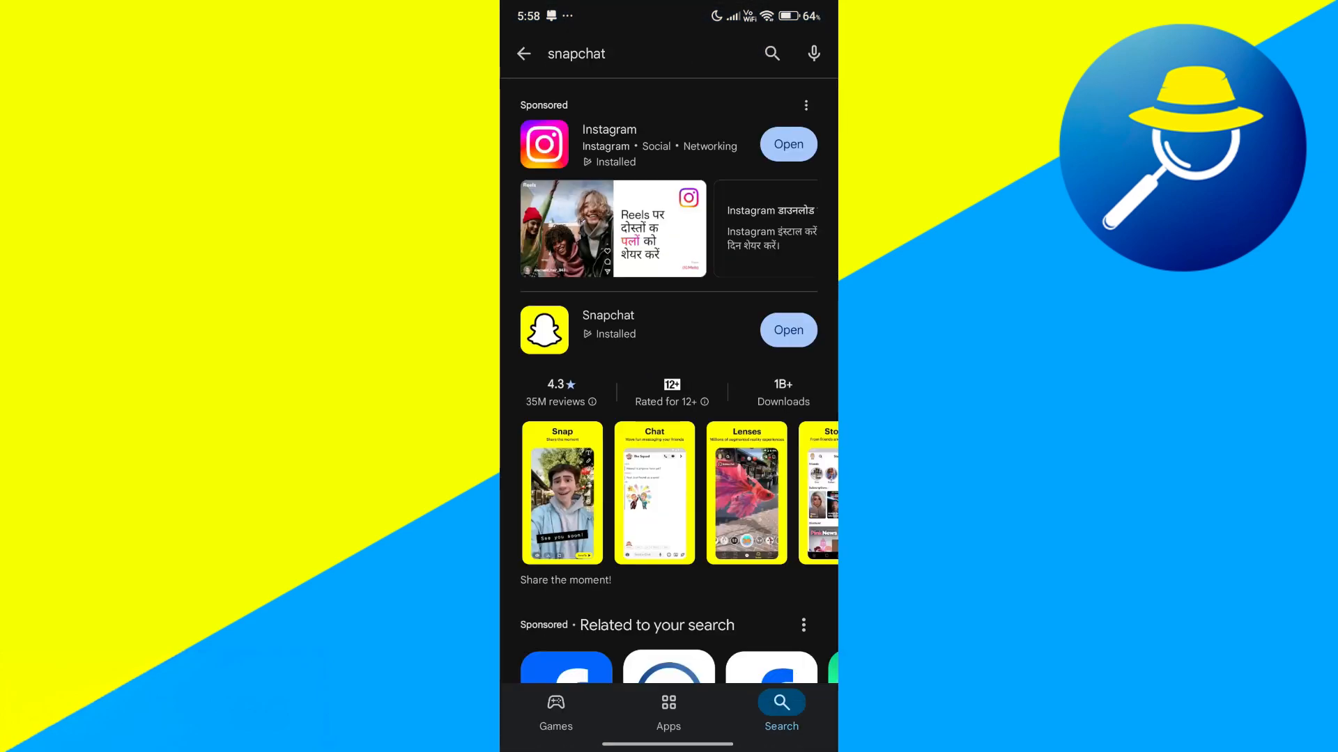
{"action": "left_click", "coordinate": [608, 315]}
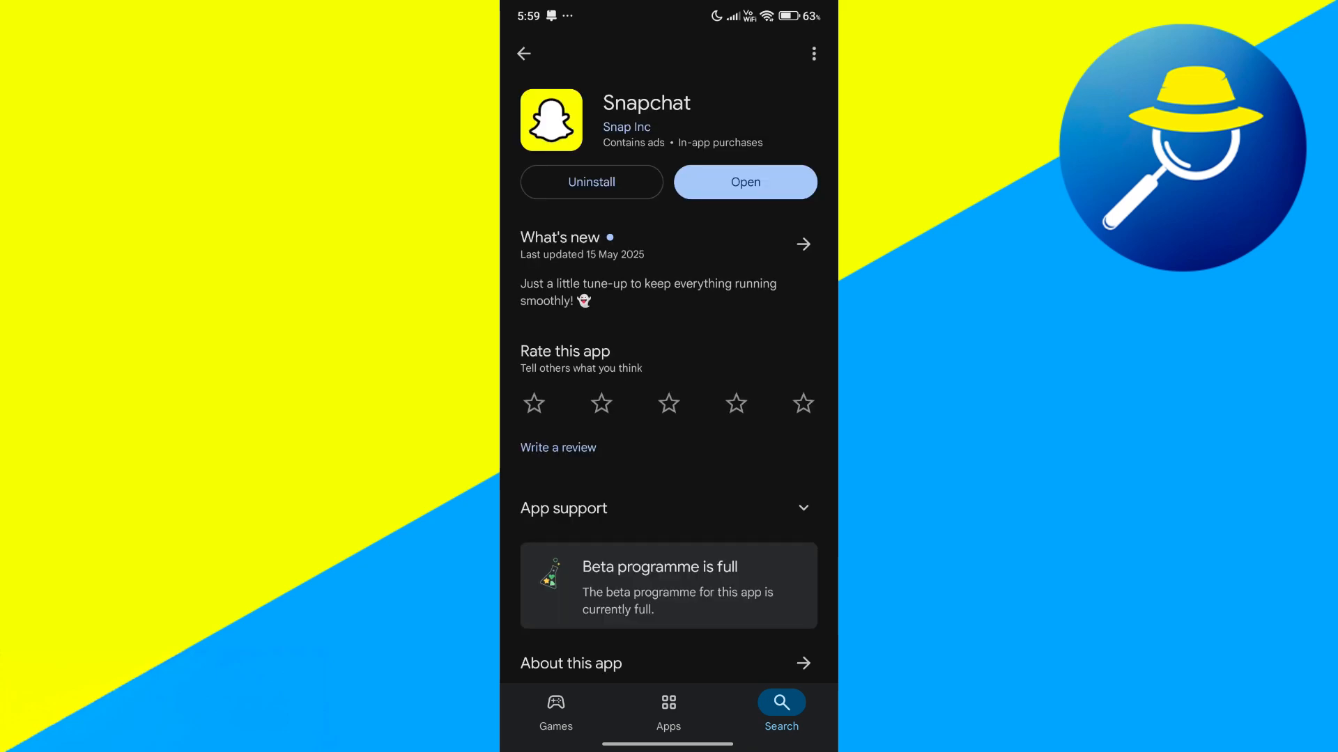
{"action": "left_click", "coordinate": [744, 181]}
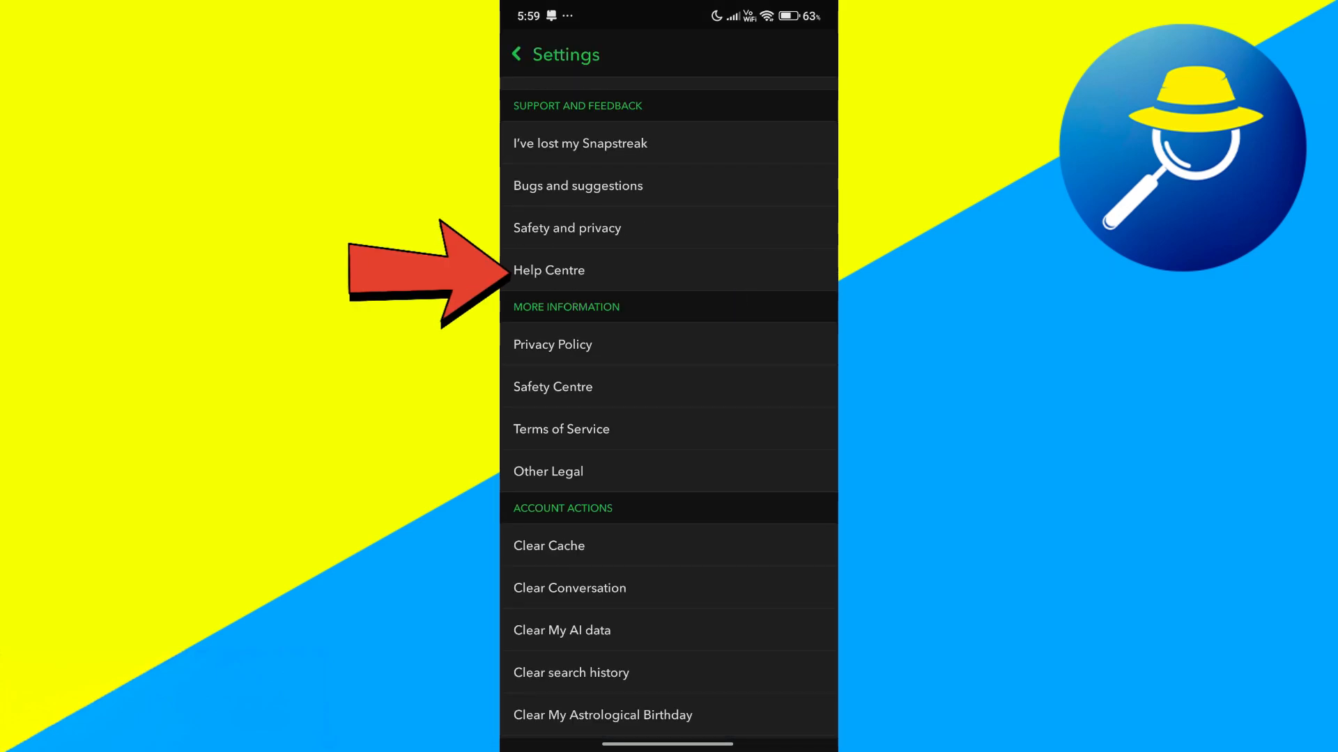
Step: Open the Help Centre from Settings' Support and Feedback section
{"action": "left_click", "coordinate": [549, 271]}
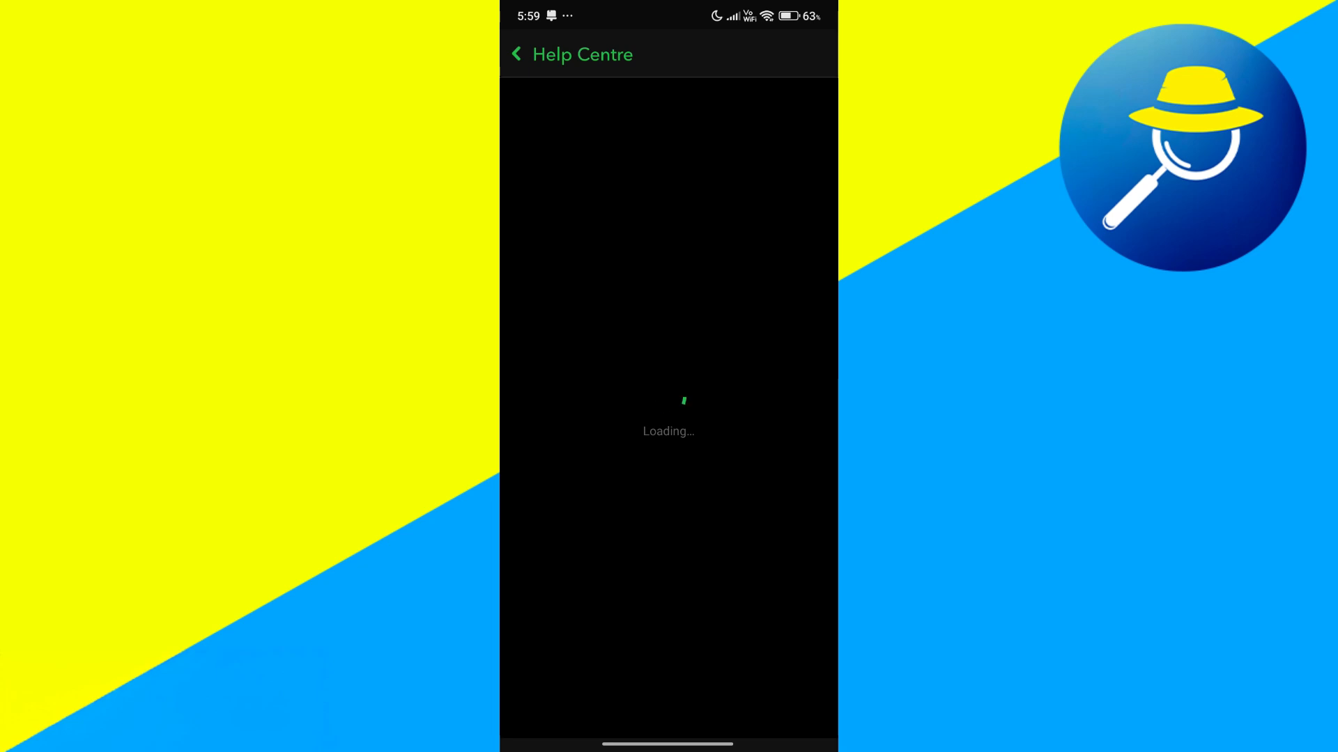